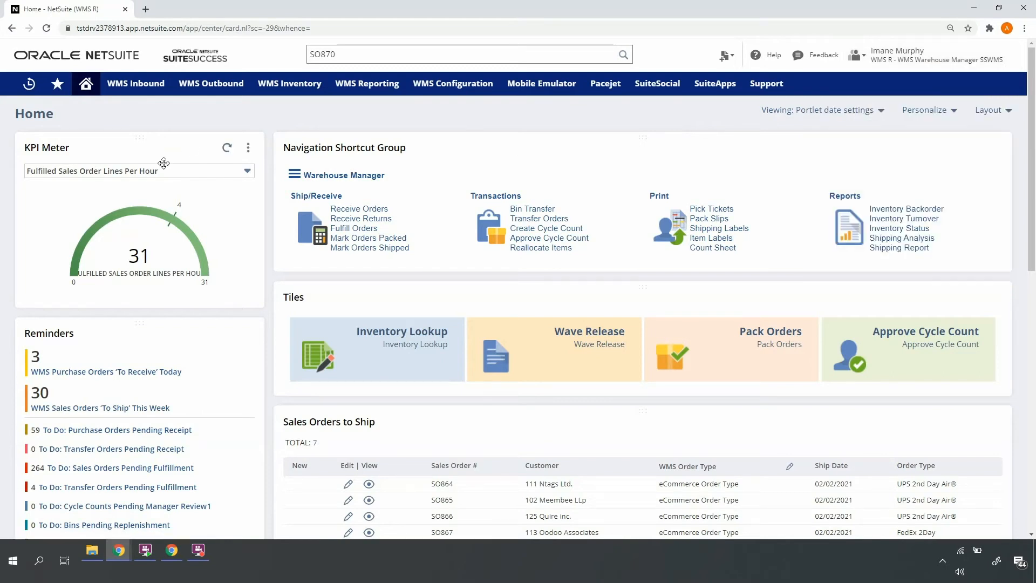
# Reach the Wave Release criteria page from the home dashboard.
pyautogui.scroll(-3)
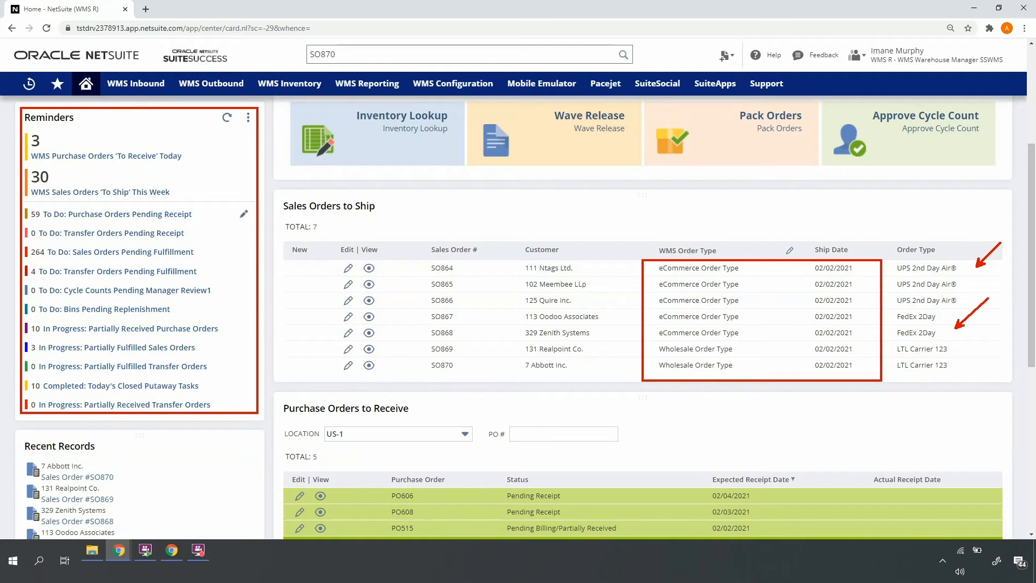
pyautogui.click(589, 133)
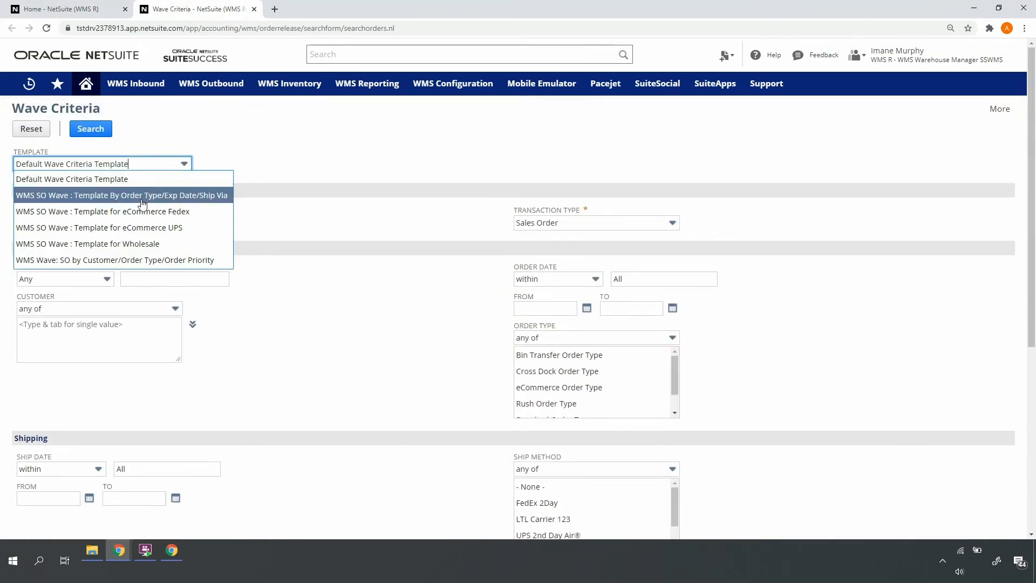
# Apply 'WMS SO Wave : Template for eCommerce UPS' and search for matching orders.
pyautogui.click(98, 228)
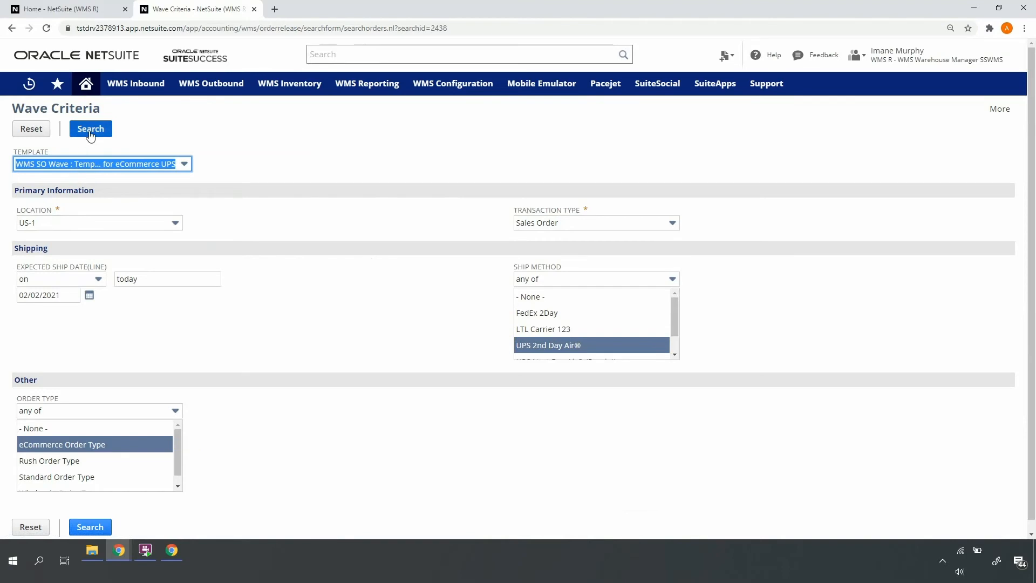
pyautogui.click(89, 128)
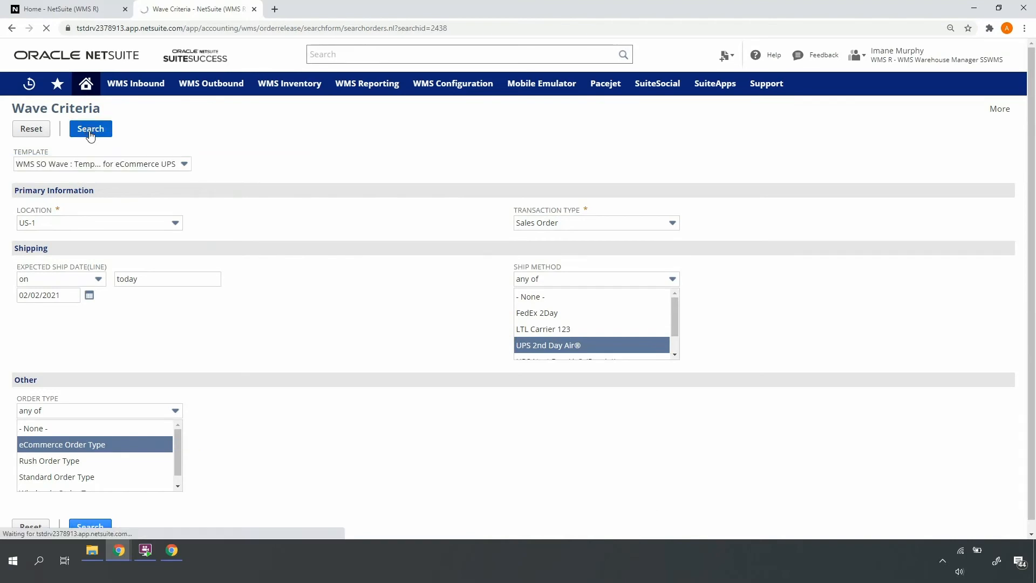
# Include all three orders SO864, SO865 and SO866 and review their line items.
pyautogui.click(91, 128)
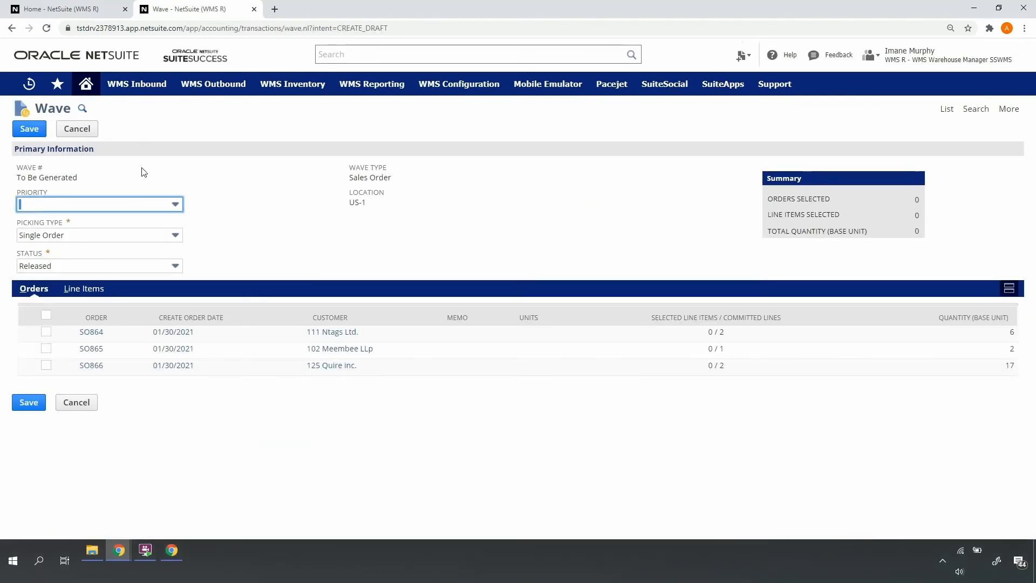
pyautogui.moveTo(135, 281)
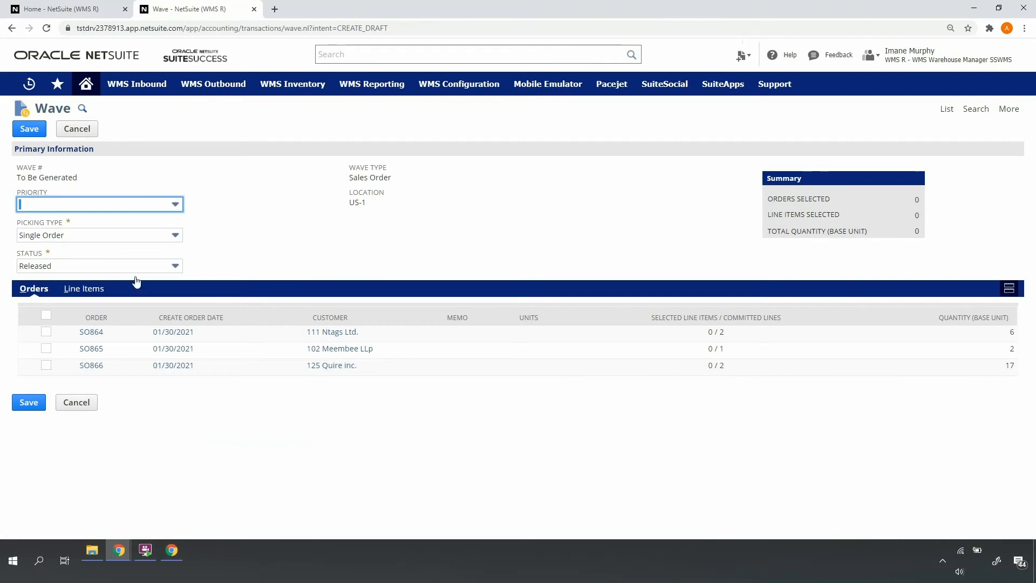
pyautogui.click(45, 314)
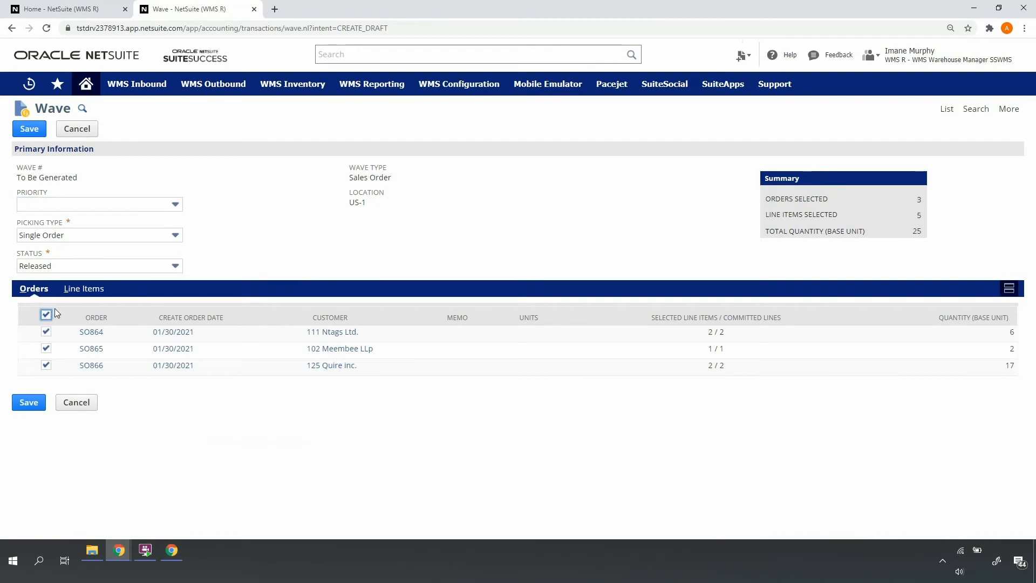
pyautogui.click(83, 288)
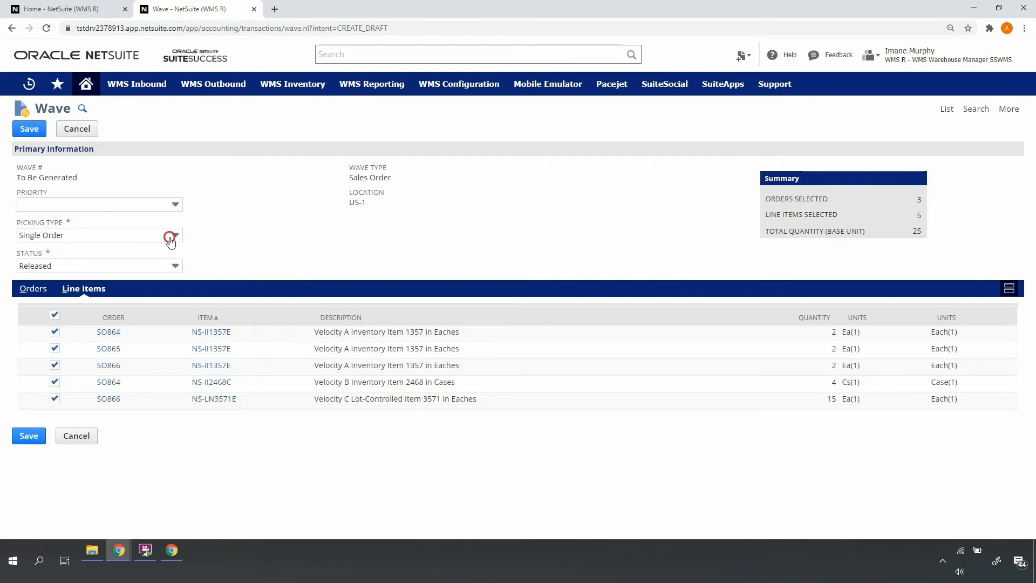
# Set picking type to Multiple Orders and save the wave as WAVE150.
pyautogui.click(175, 235)
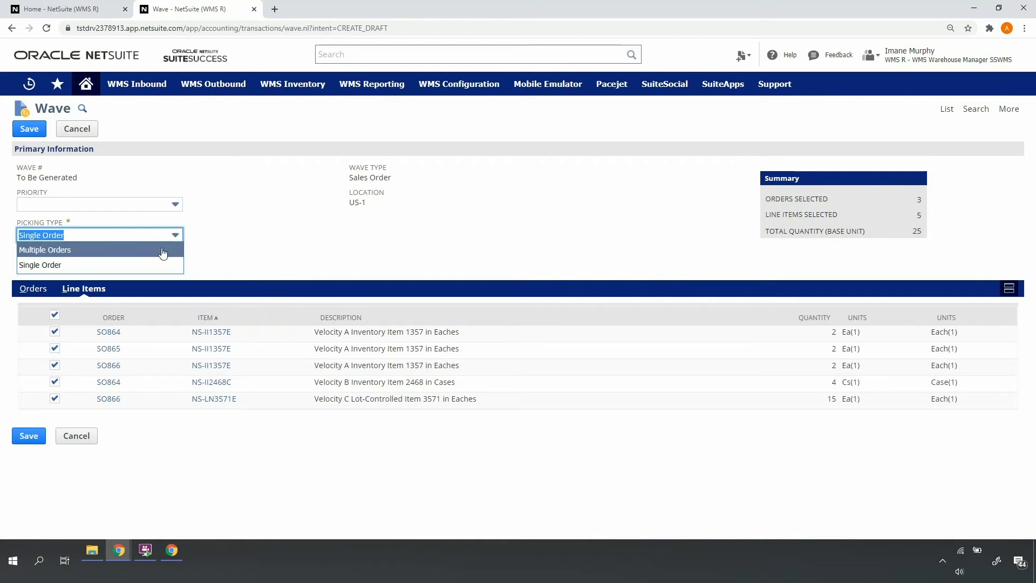
pyautogui.click(45, 249)
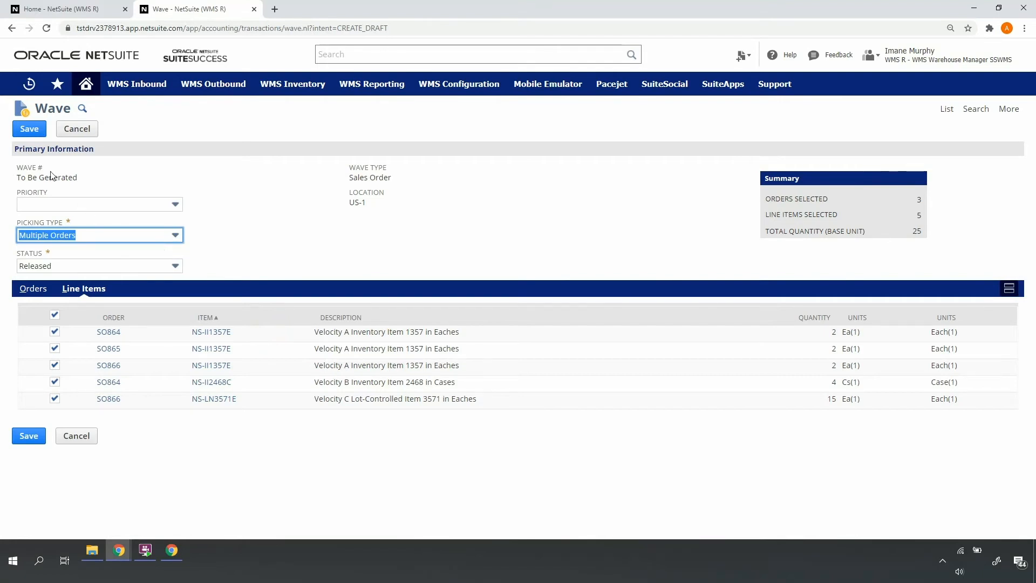
pyautogui.click(29, 128)
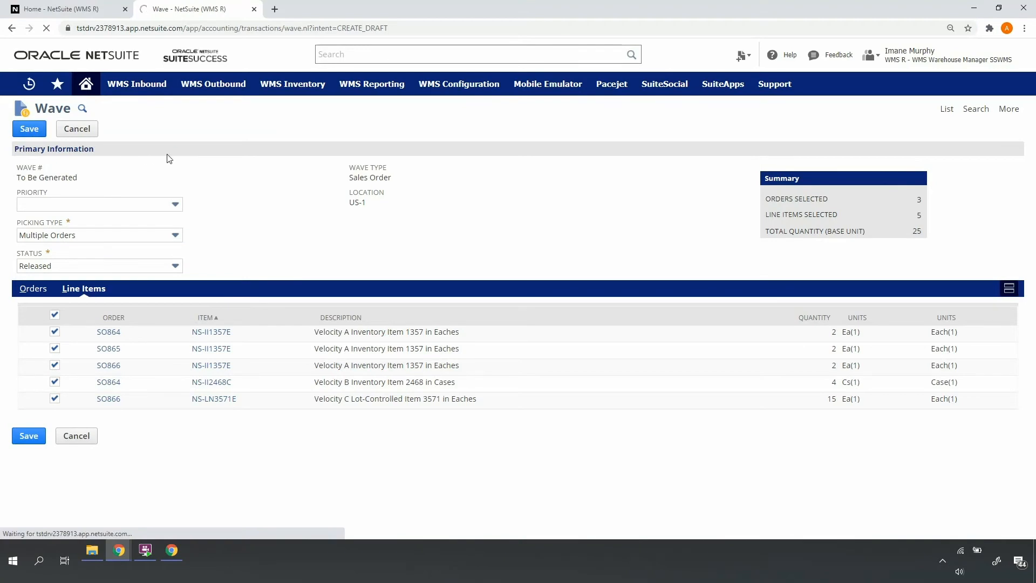
pyautogui.click(29, 128)
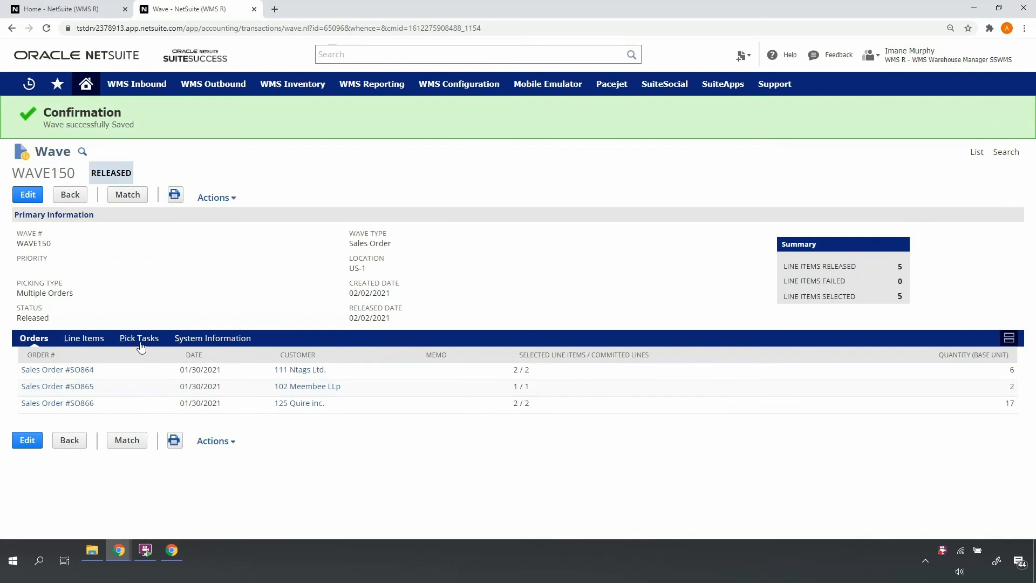
# Review WAVE150's three Ready pick tasks and bring up the wave Actions menu.
pyautogui.click(139, 338)
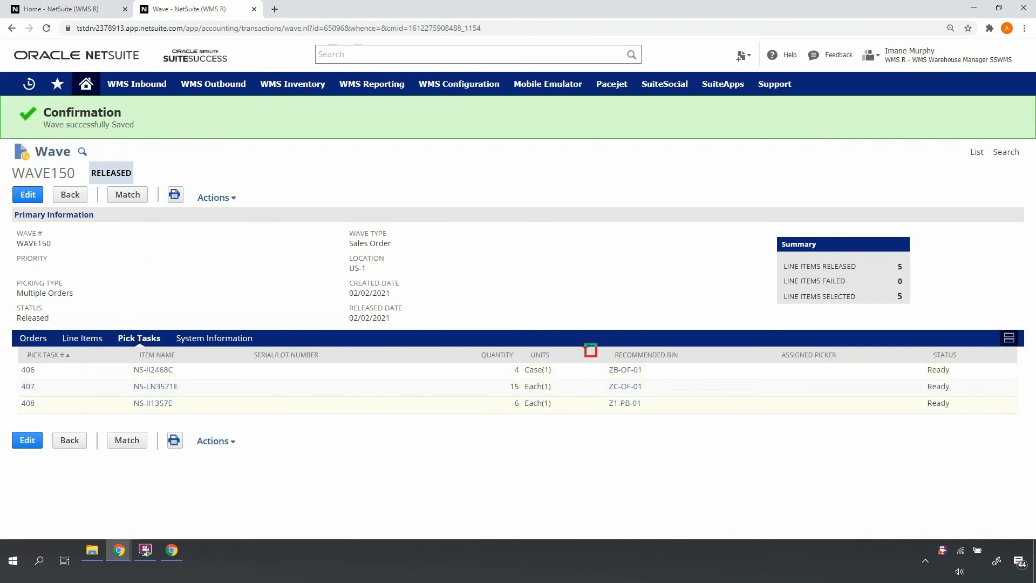
pyautogui.moveTo(588, 347); pyautogui.dragTo(706, 417)
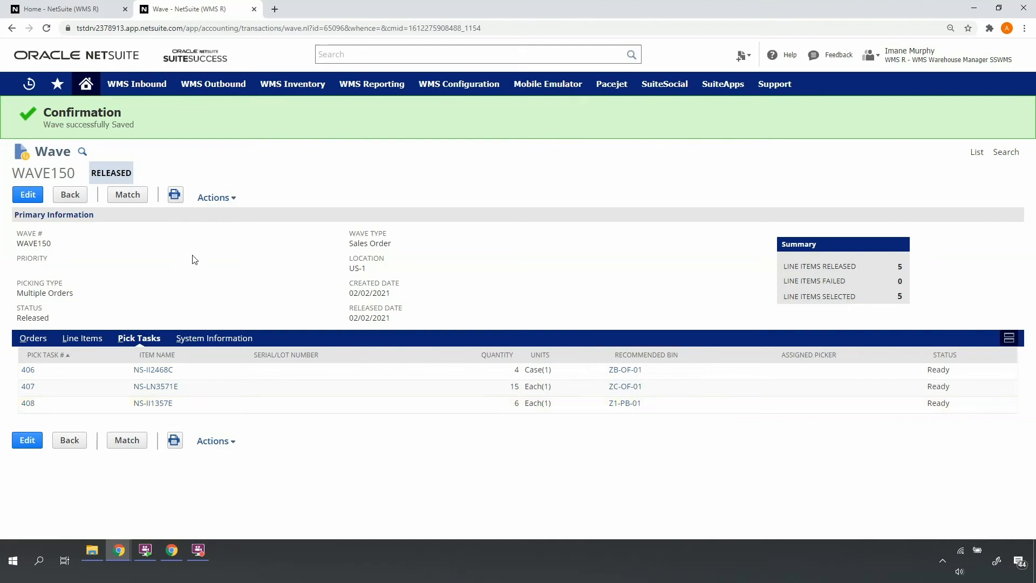
pyautogui.click(213, 197)
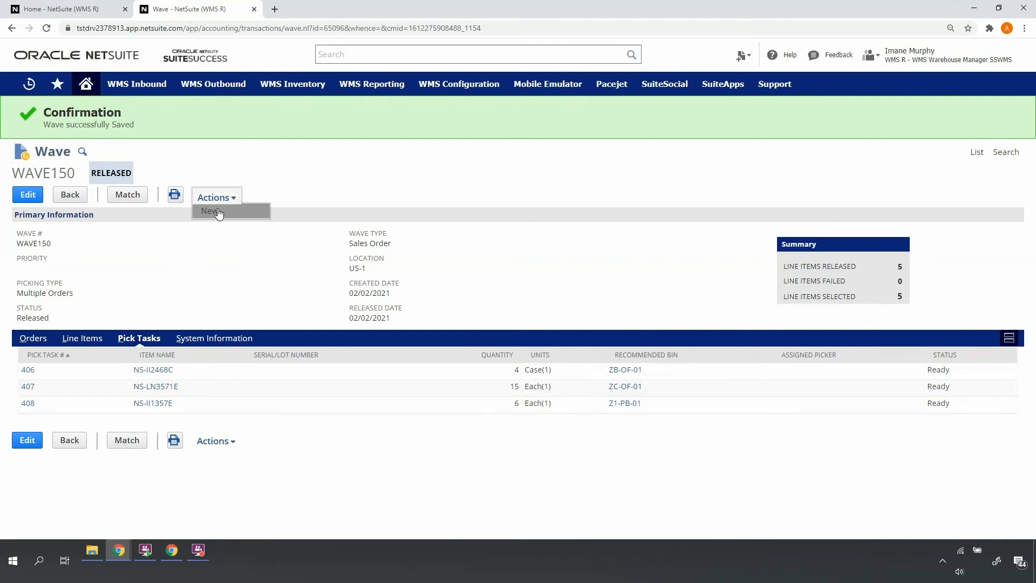
# Start a new wave with the Wholesale template and search, listing orders SO869 and SO870.
pyautogui.click(212, 211)
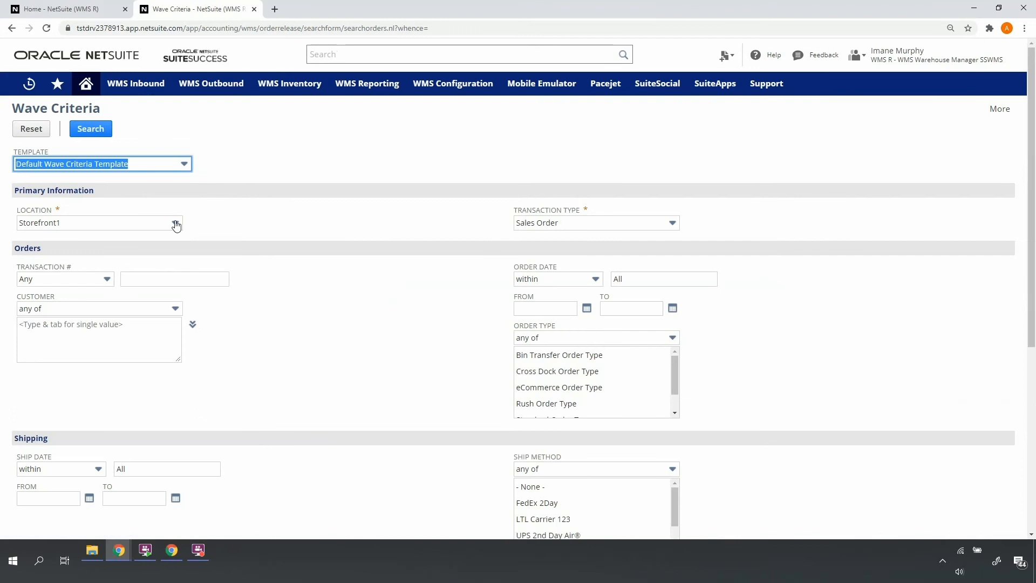
pyautogui.click(184, 163)
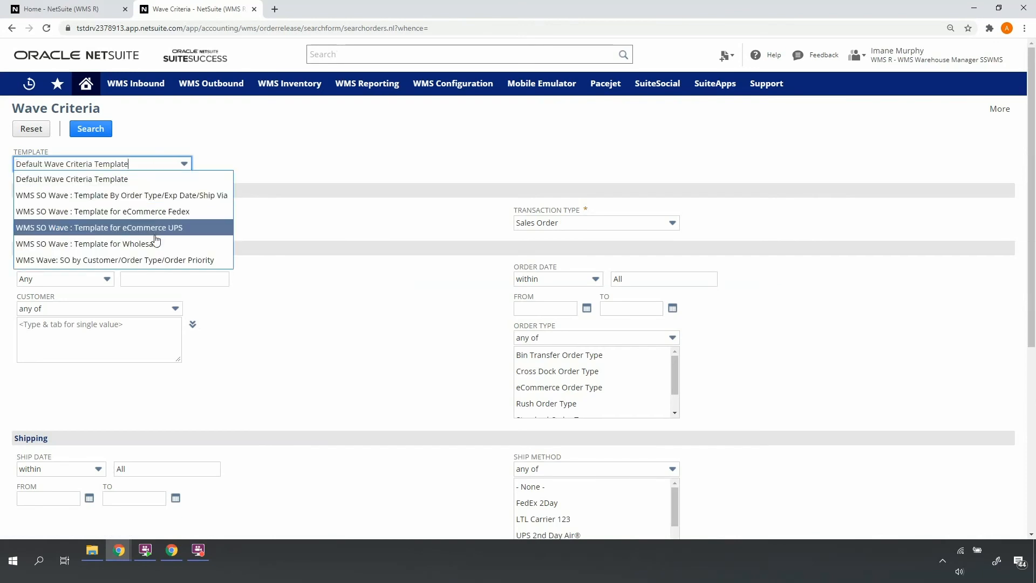
pyautogui.click(87, 243)
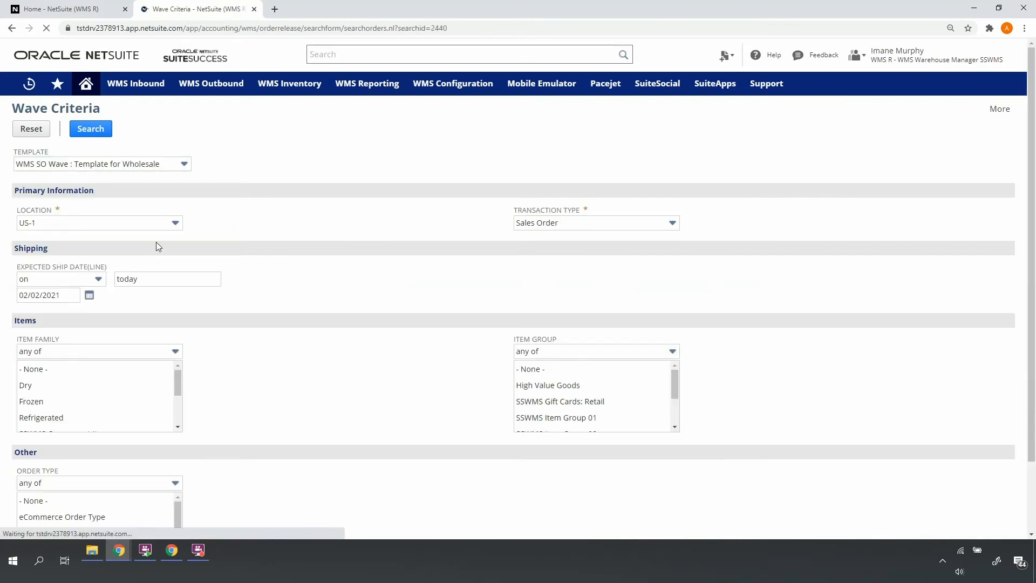
pyautogui.scroll(-3)
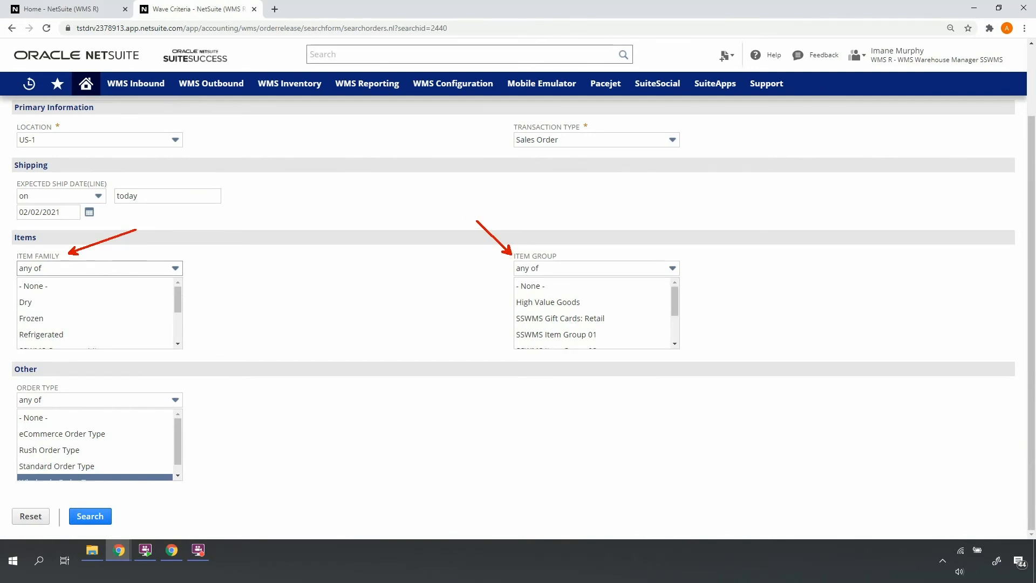
pyautogui.moveTo(473, 220)
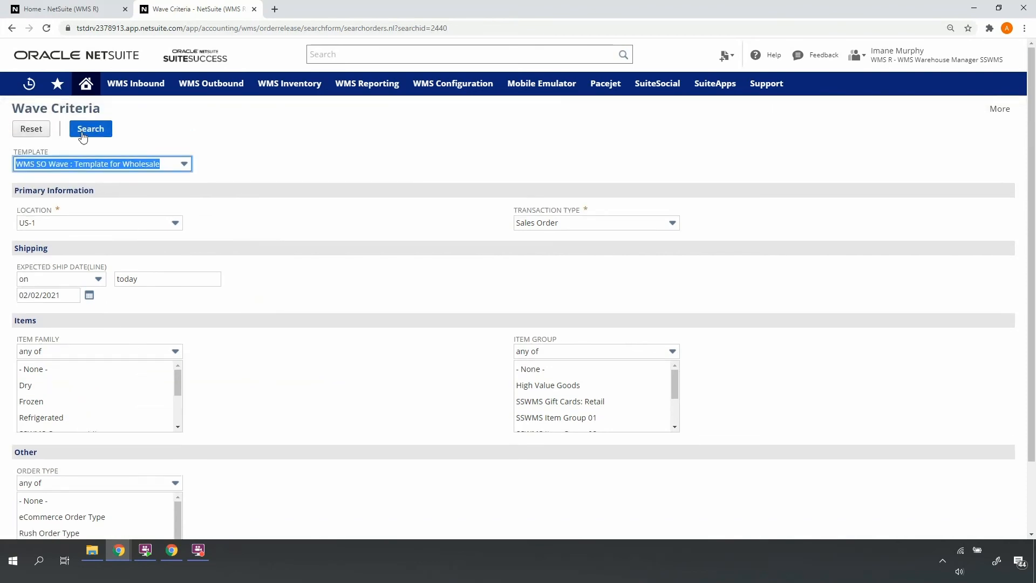
pyautogui.click(90, 128)
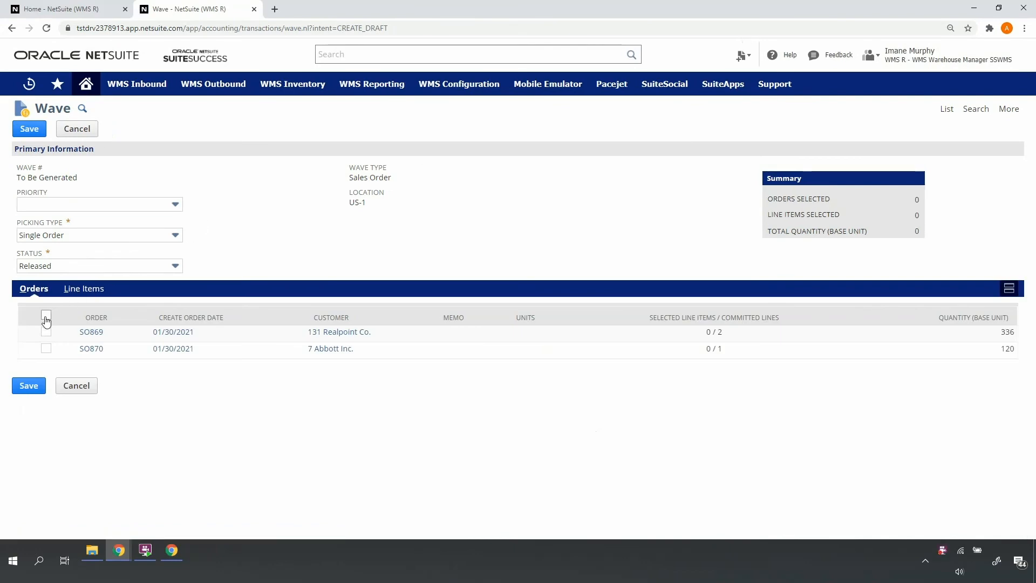
# Include both orders SO869 and SO870 and give the wave priority 1.
pyautogui.click(45, 314)
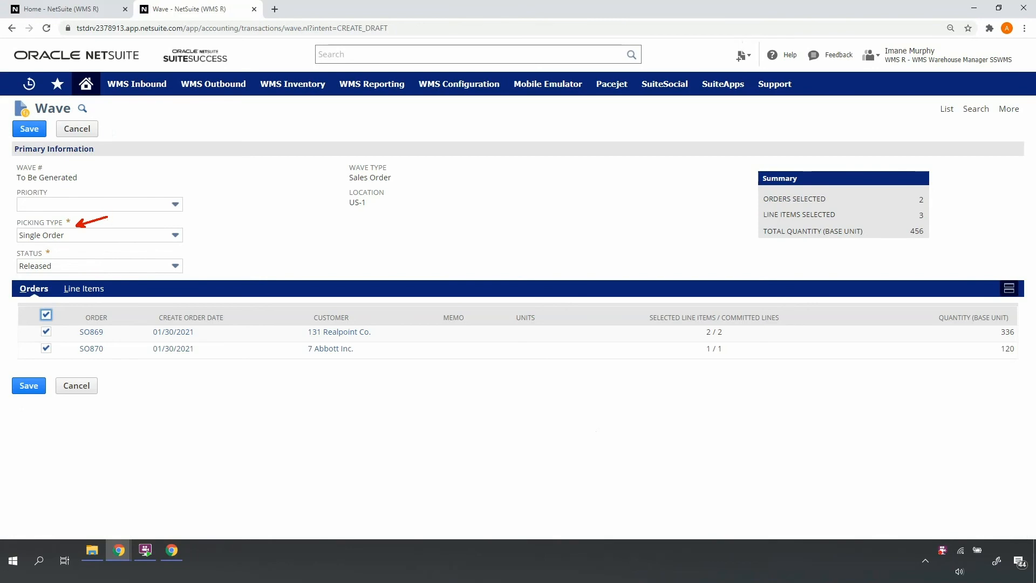
pyautogui.click(99, 204)
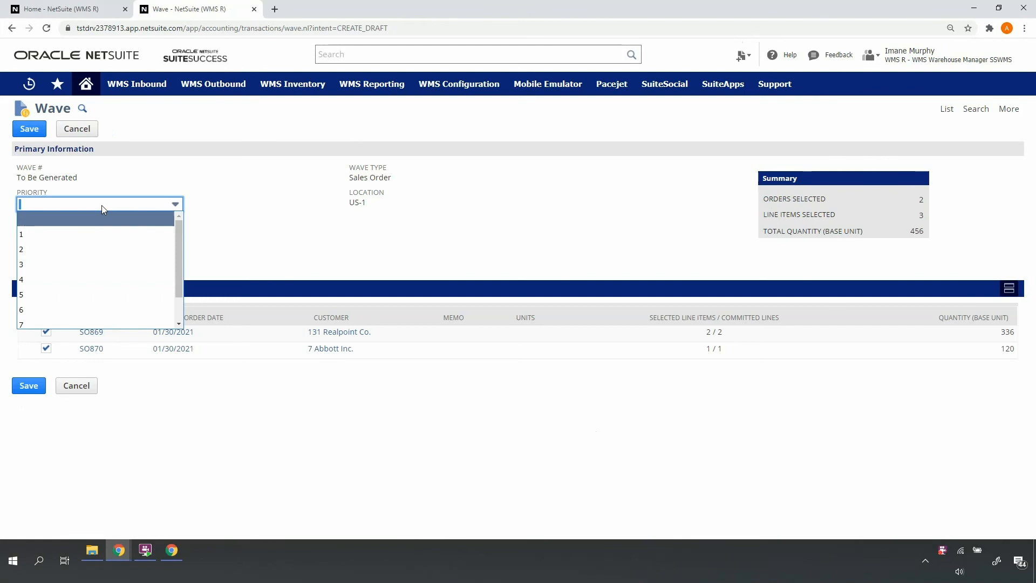
pyautogui.click(22, 234)
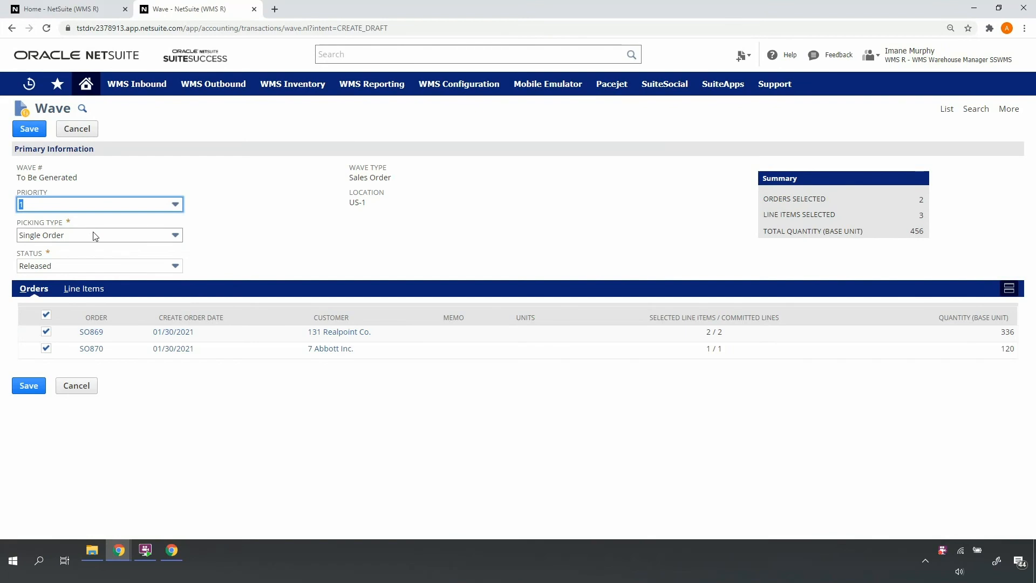
pyautogui.moveTo(131, 264)
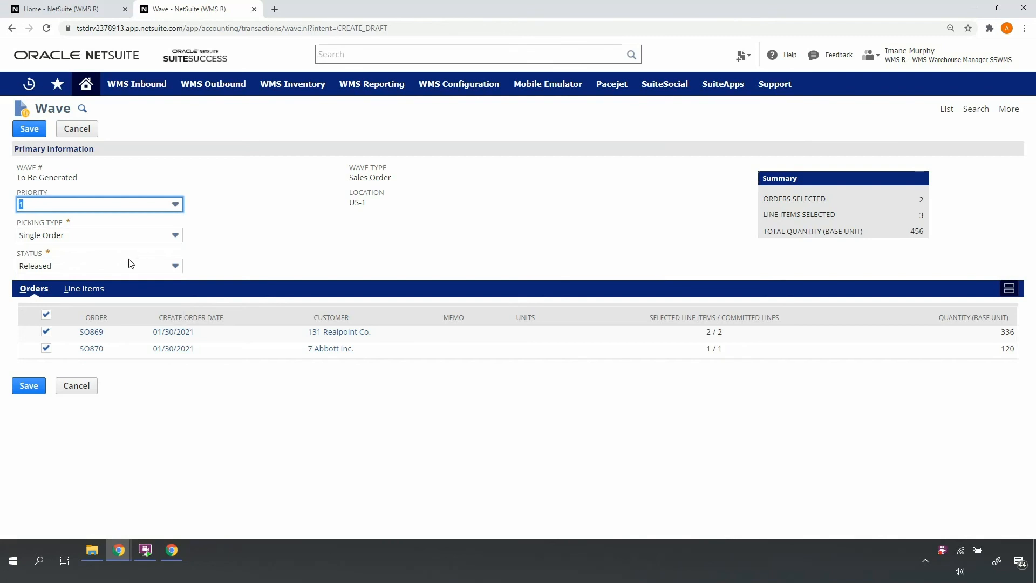
# Set status to Pending Release and save the wave as WAVE151.
pyautogui.click(99, 265)
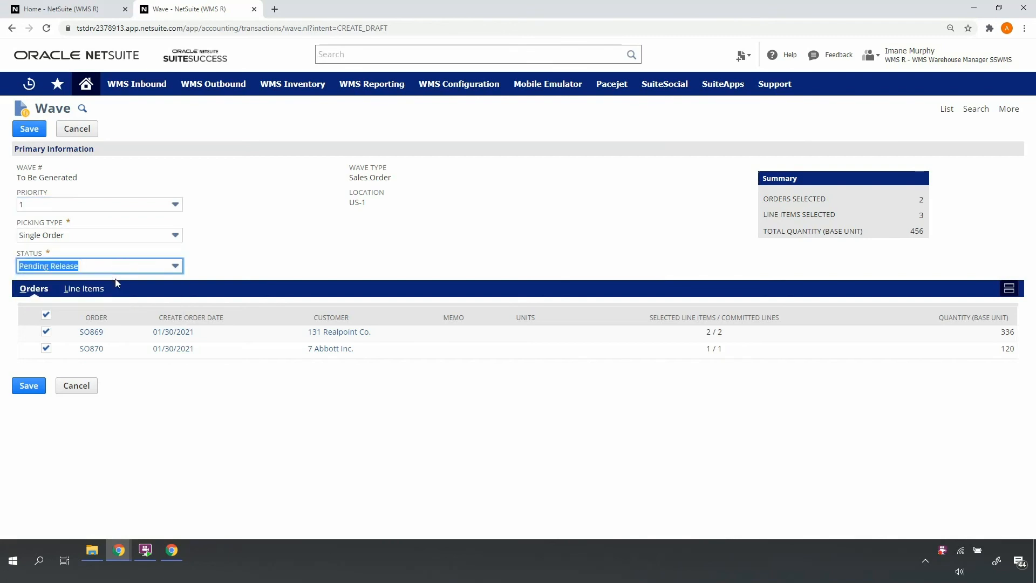
pyautogui.click(29, 128)
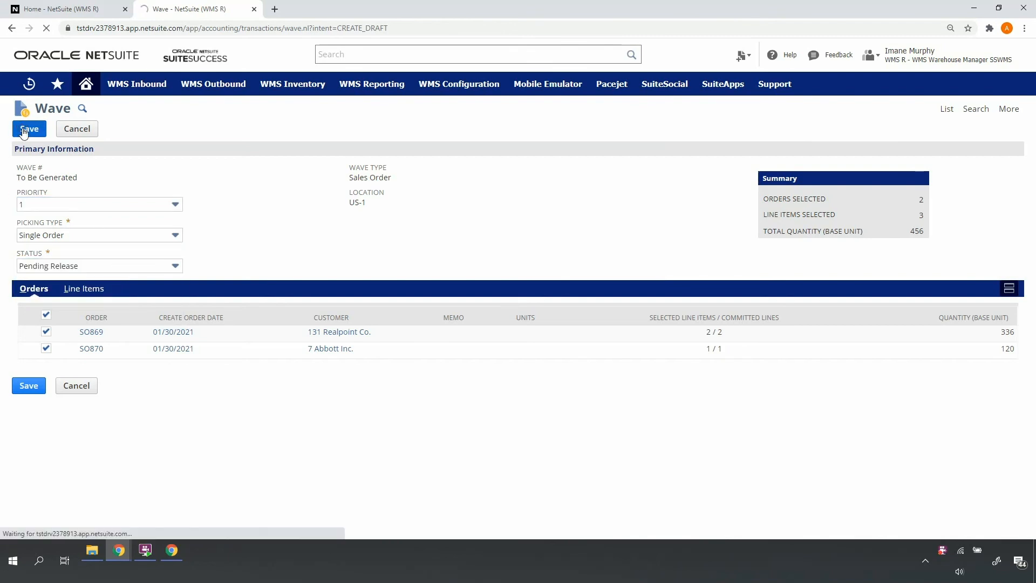
pyautogui.click(28, 128)
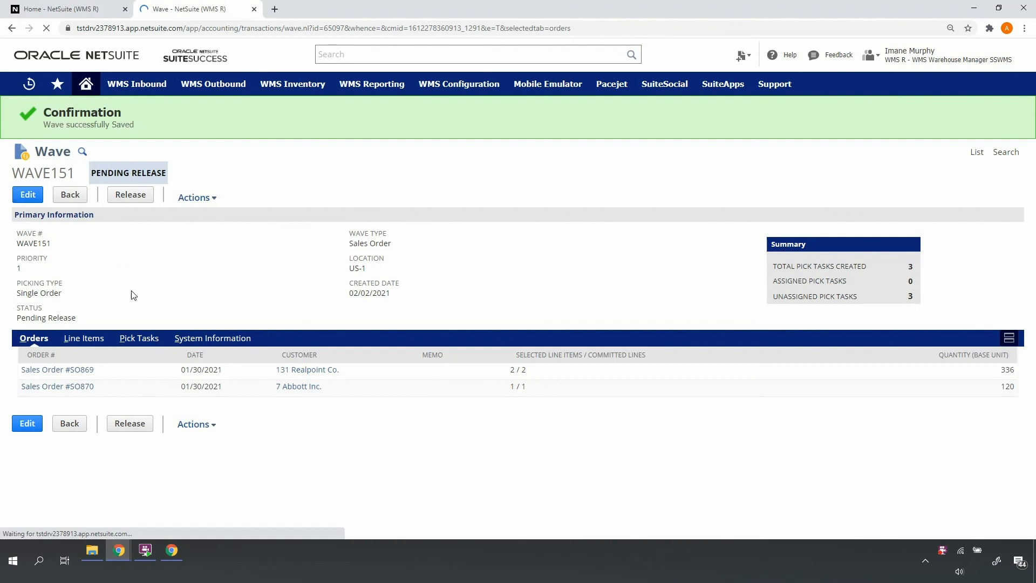
pyautogui.click(26, 194)
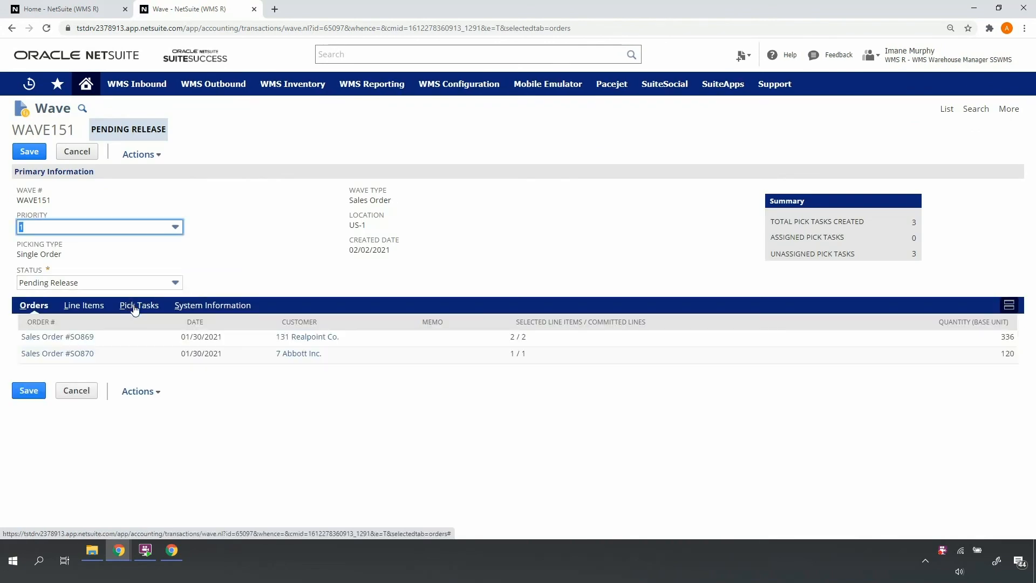
pyautogui.click(139, 305)
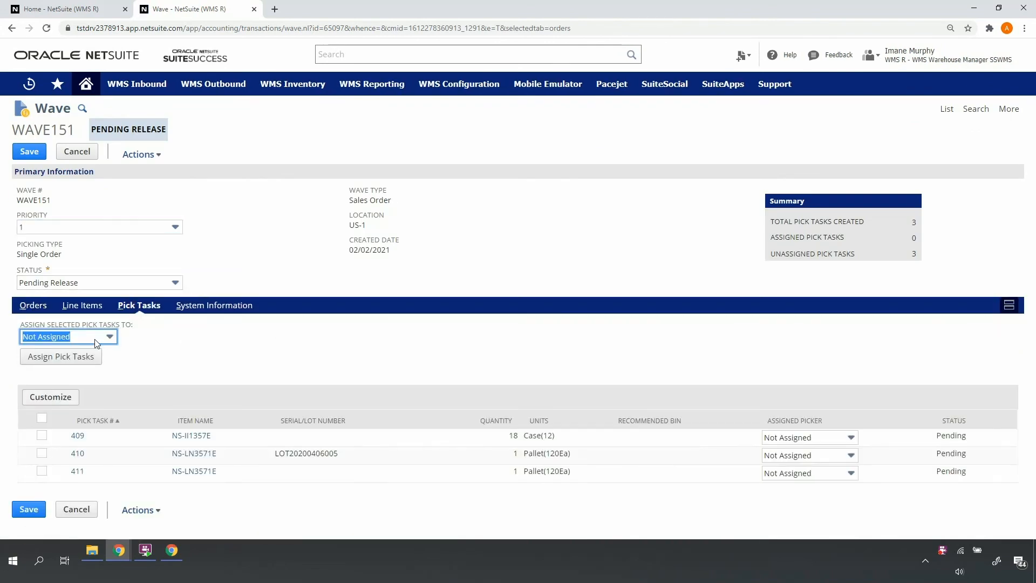
pyautogui.click(66, 337)
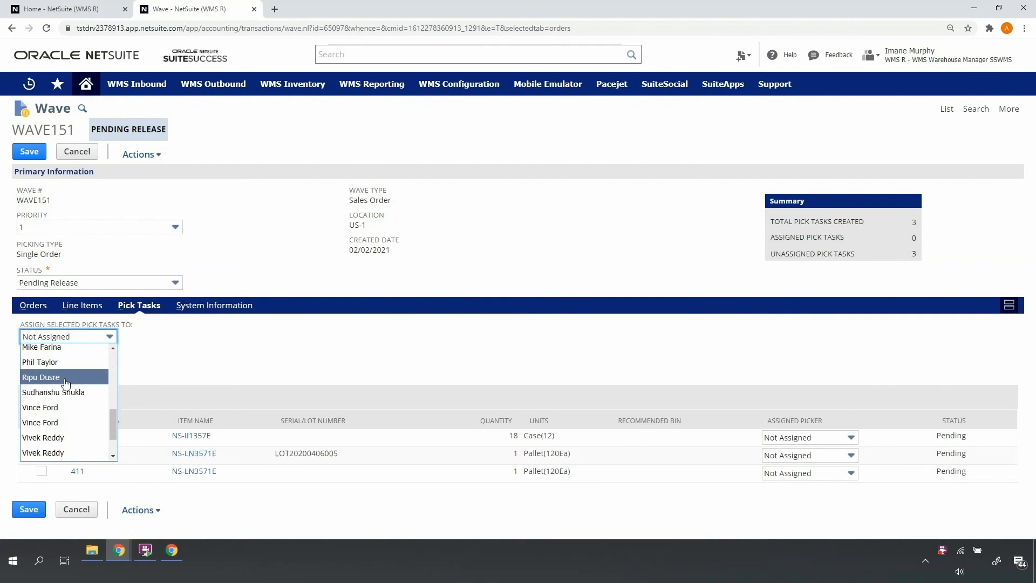
pyautogui.click(40, 361)
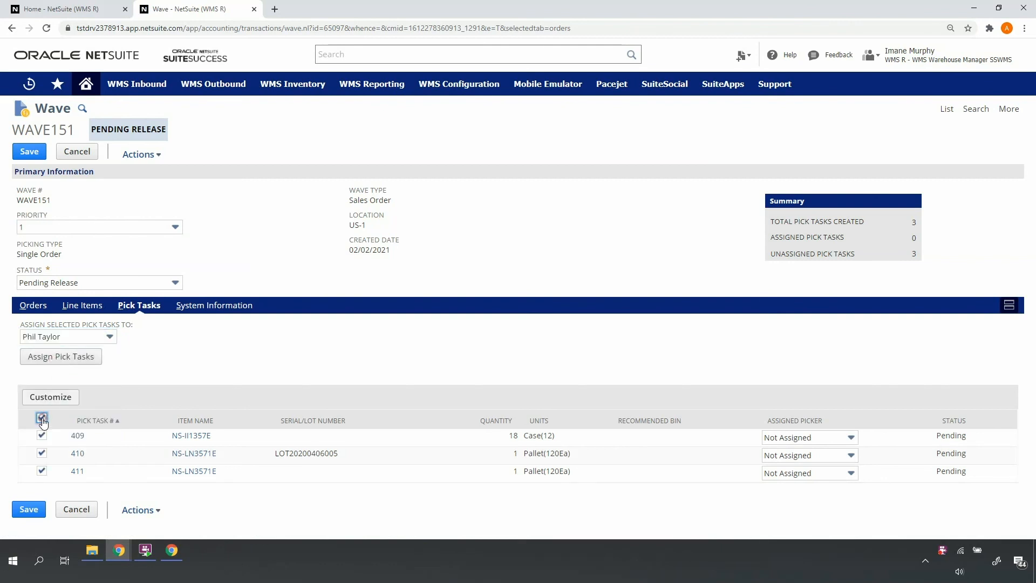
pyautogui.click(60, 356)
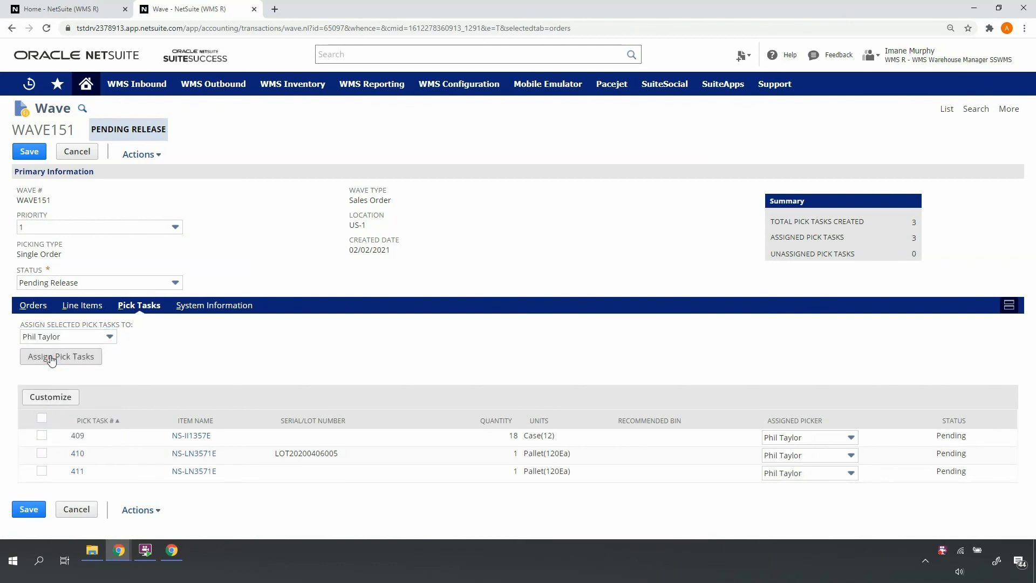
# Set WAVE151's status to Released and save it.
pyautogui.click(99, 282)
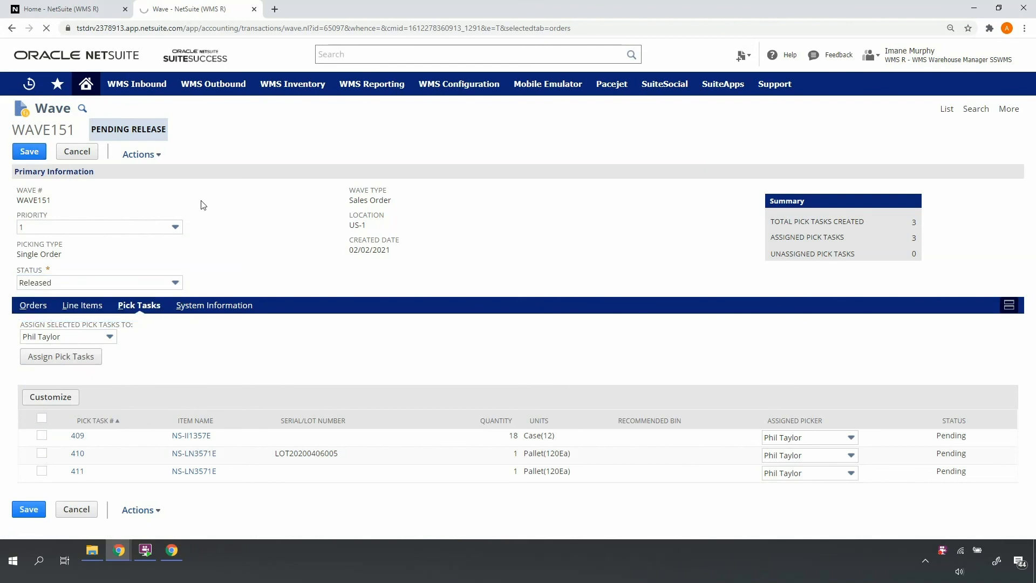
pyautogui.click(28, 151)
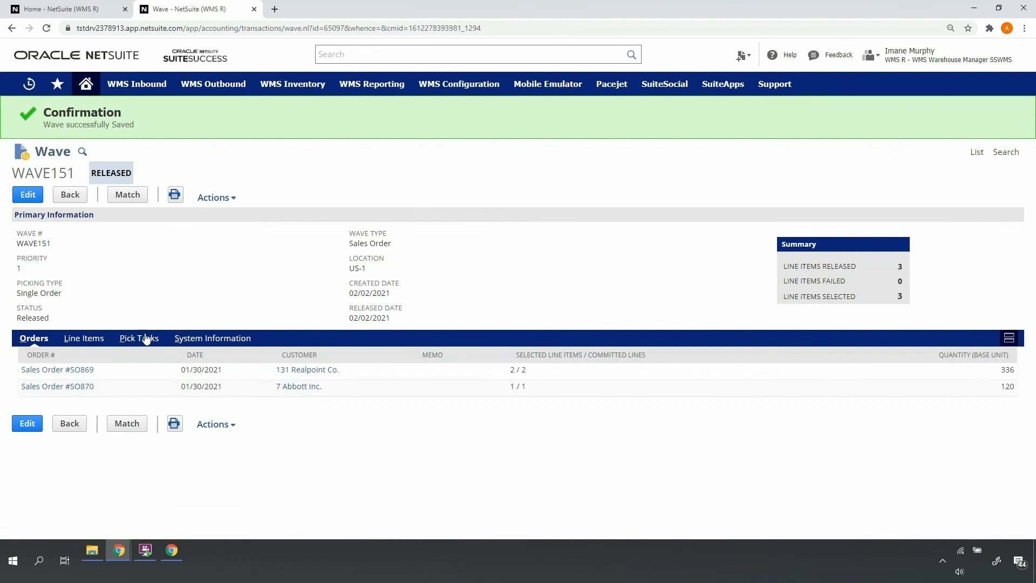
# Check the released pick tasks' recommended bins and picker, then return to the order list.
pyautogui.click(139, 338)
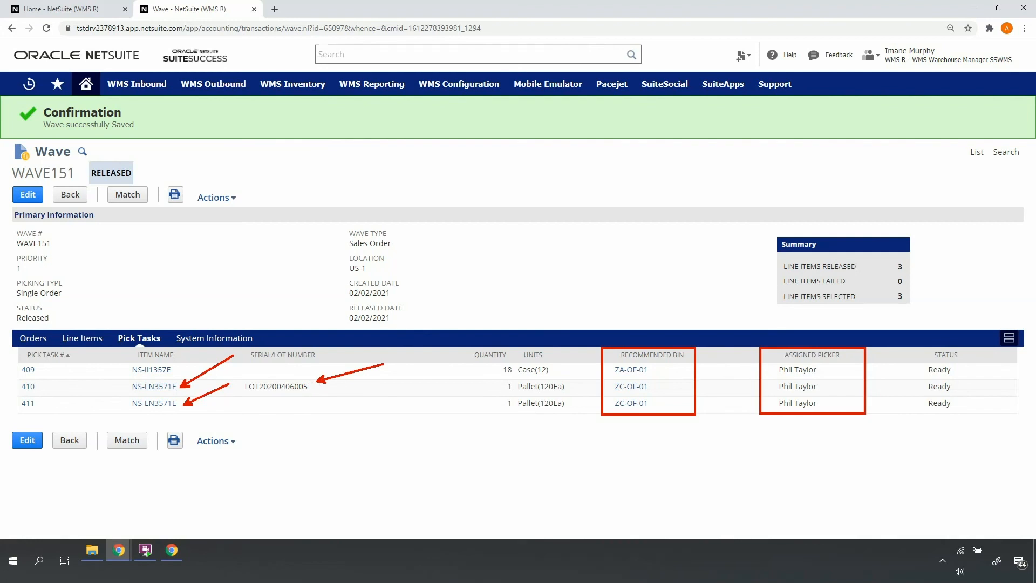
pyautogui.click(34, 338)
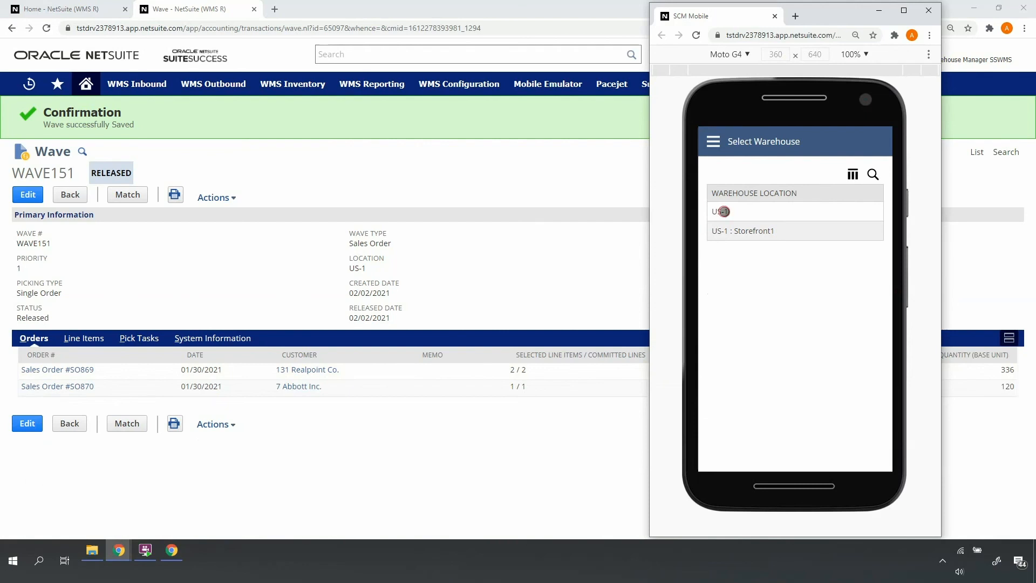
# Choose warehouse US-1 and reach the sales order picking list showing SO870 and SO869.
pyautogui.click(720, 212)
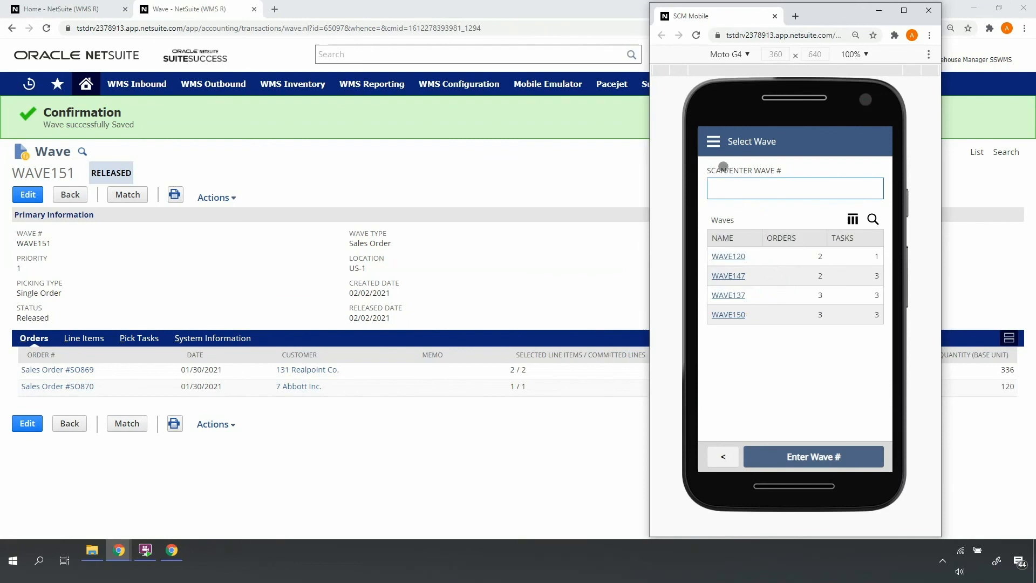
pyautogui.click(722, 455)
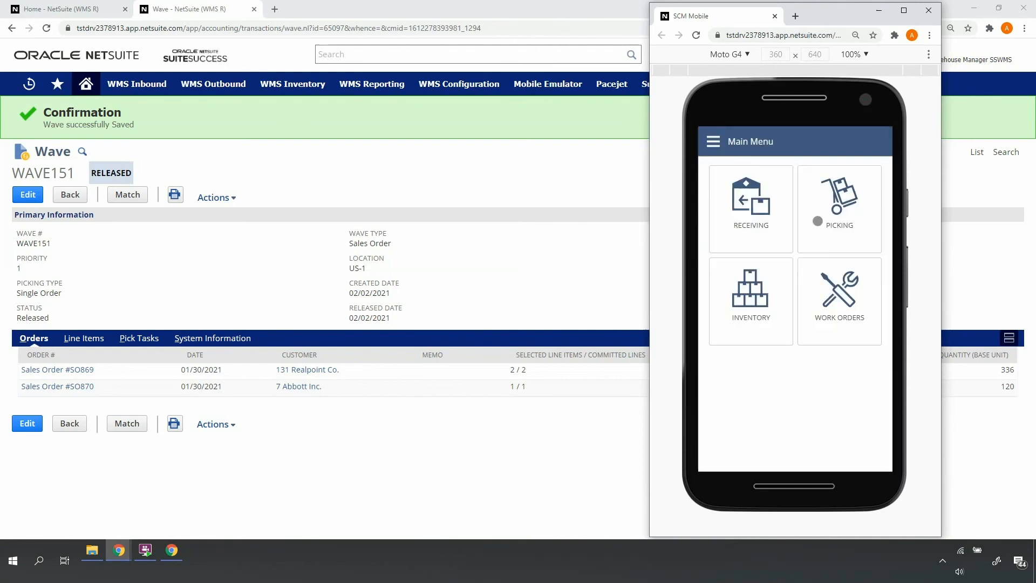
pyautogui.click(840, 209)
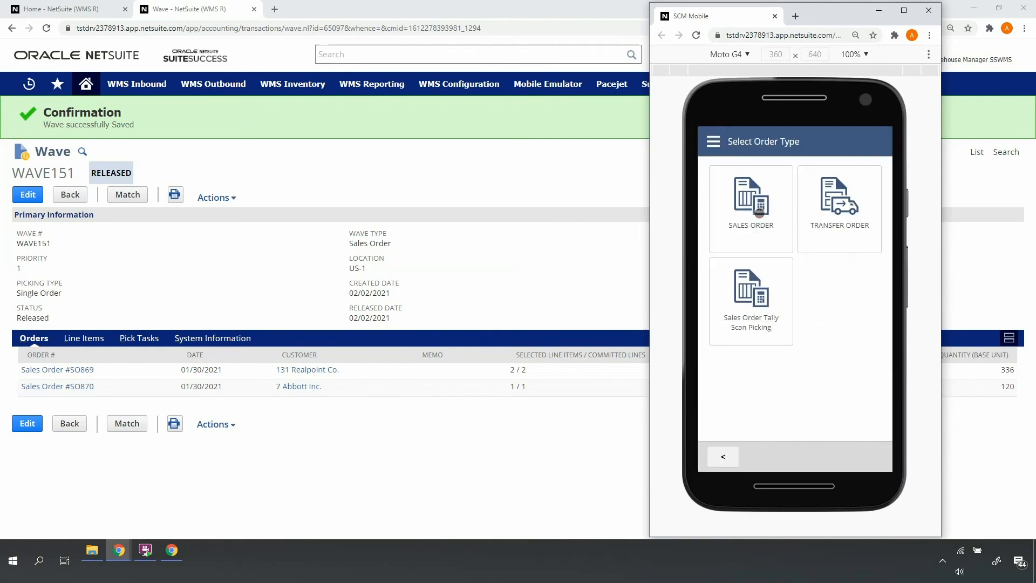
pyautogui.click(750, 208)
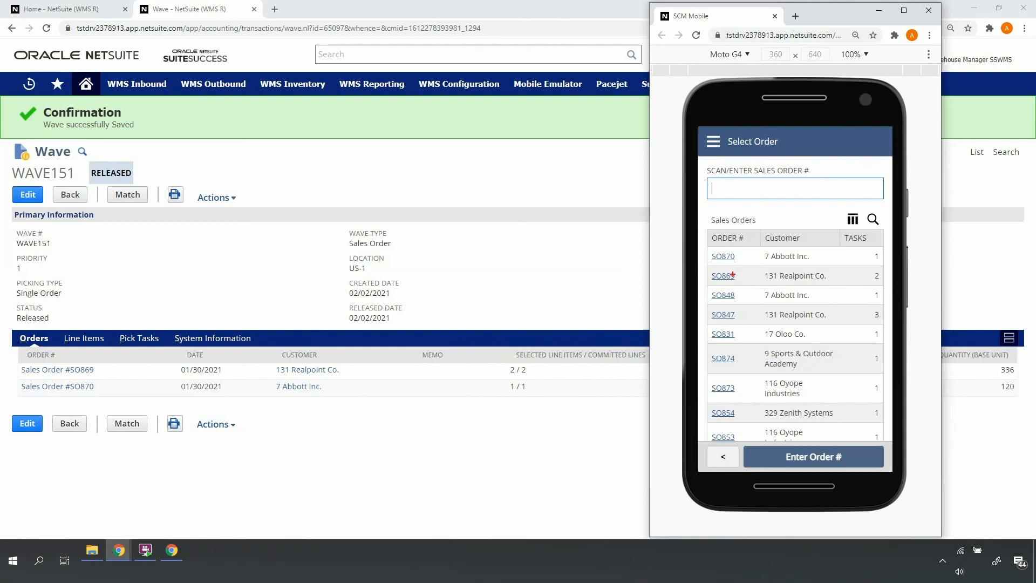